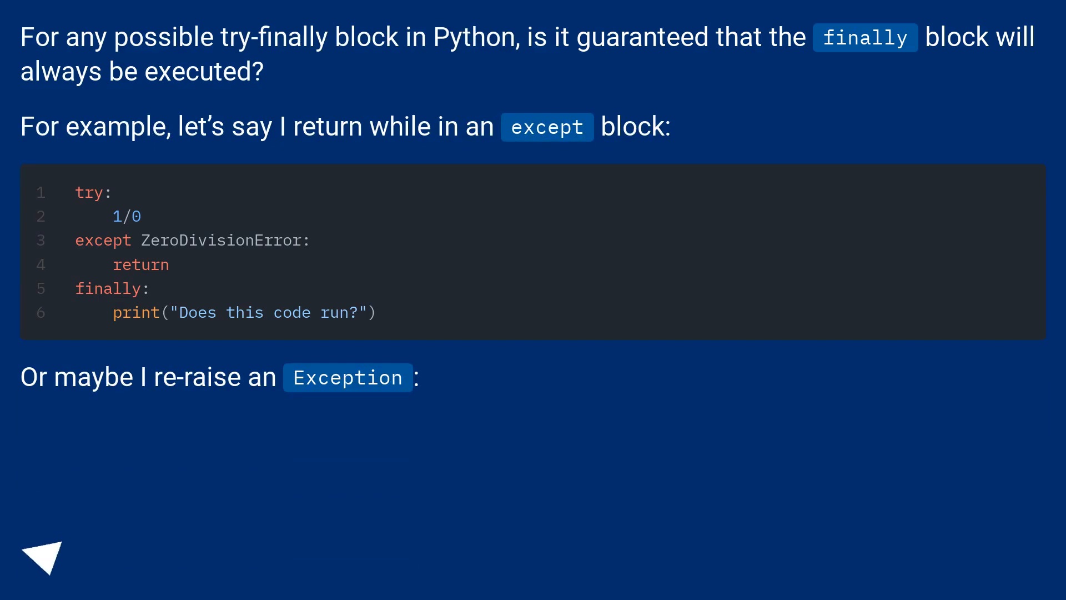
left_click(43, 554)
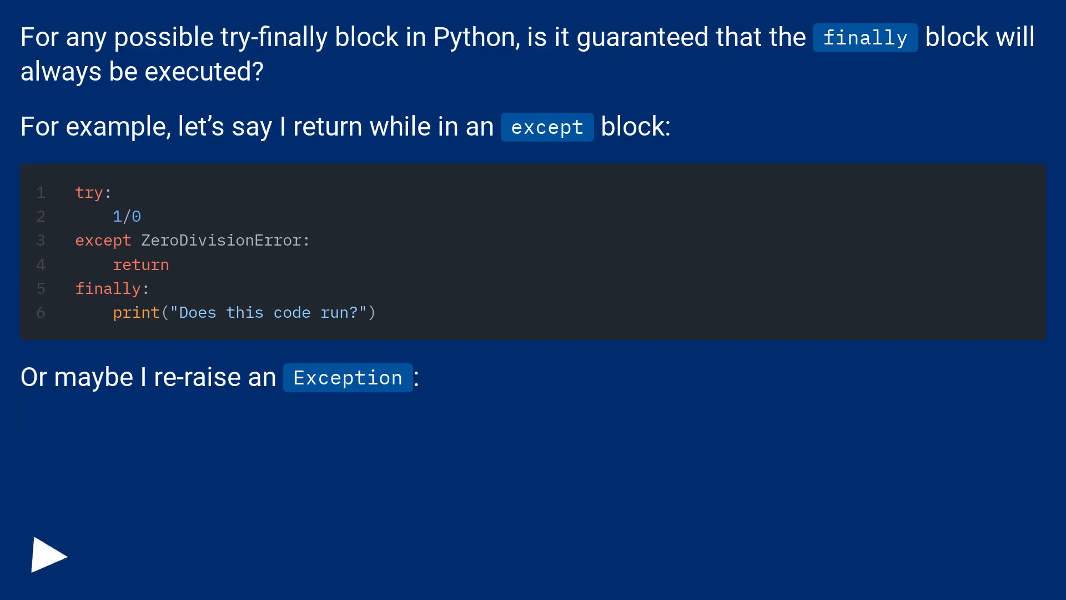
left_click(49, 555)
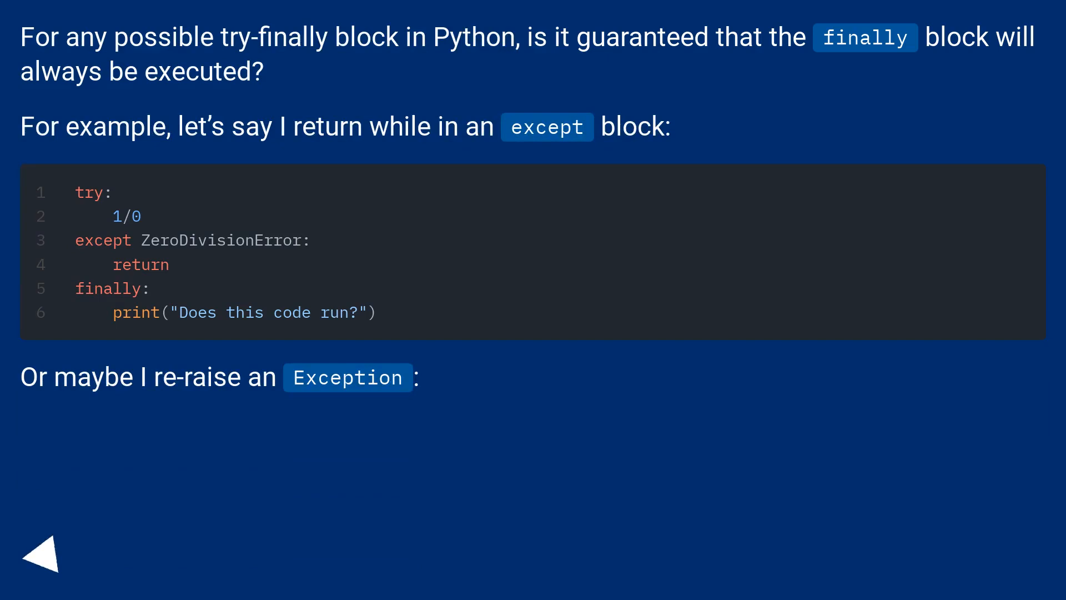
left_click(40, 553)
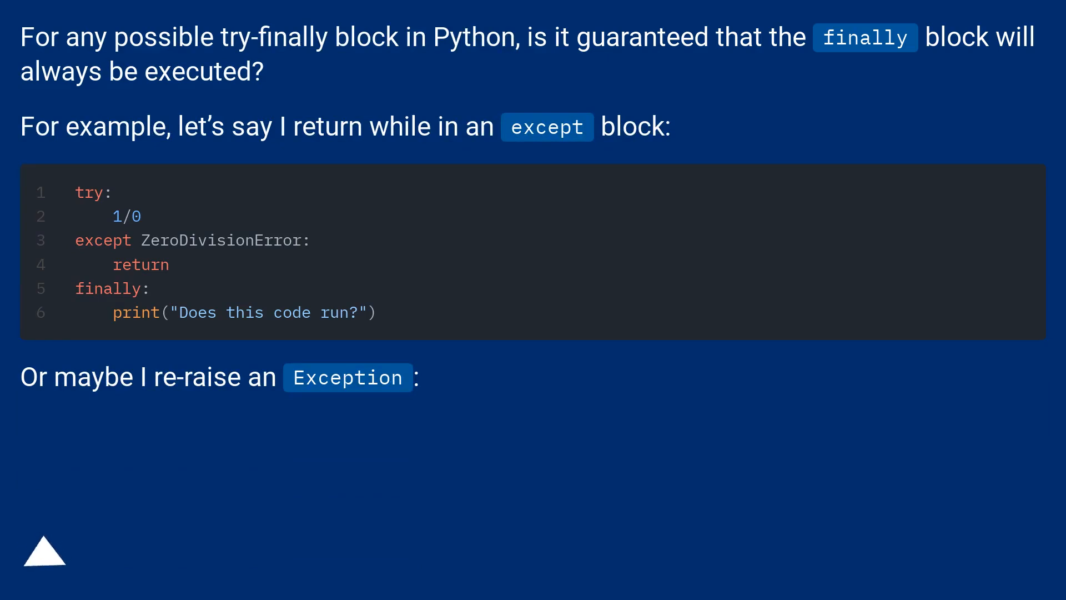
left_click(43, 551)
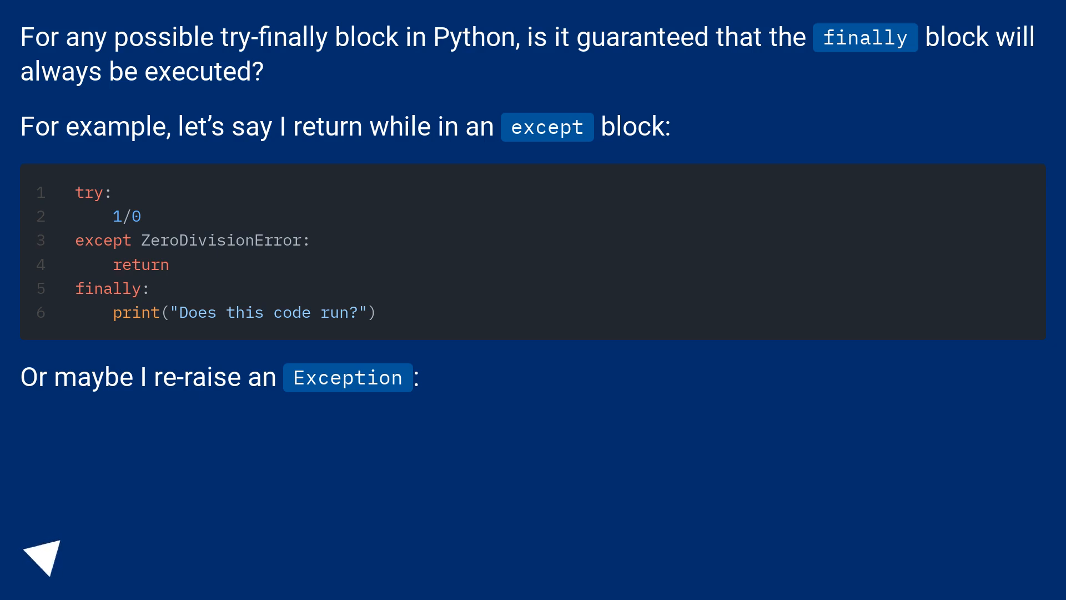
left_click(42, 554)
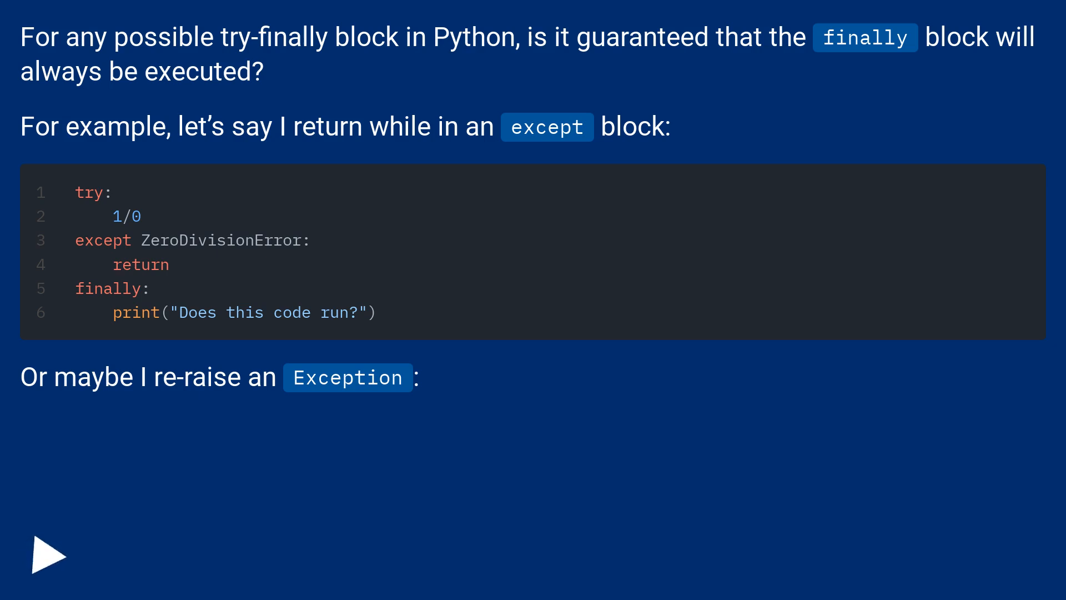
left_click(47, 554)
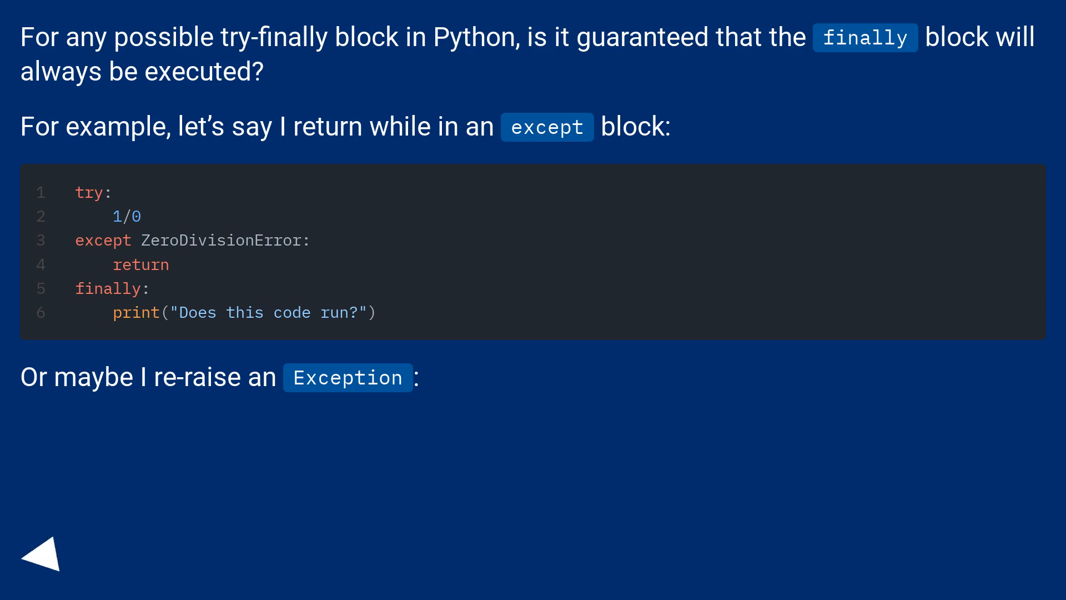
left_click(43, 554)
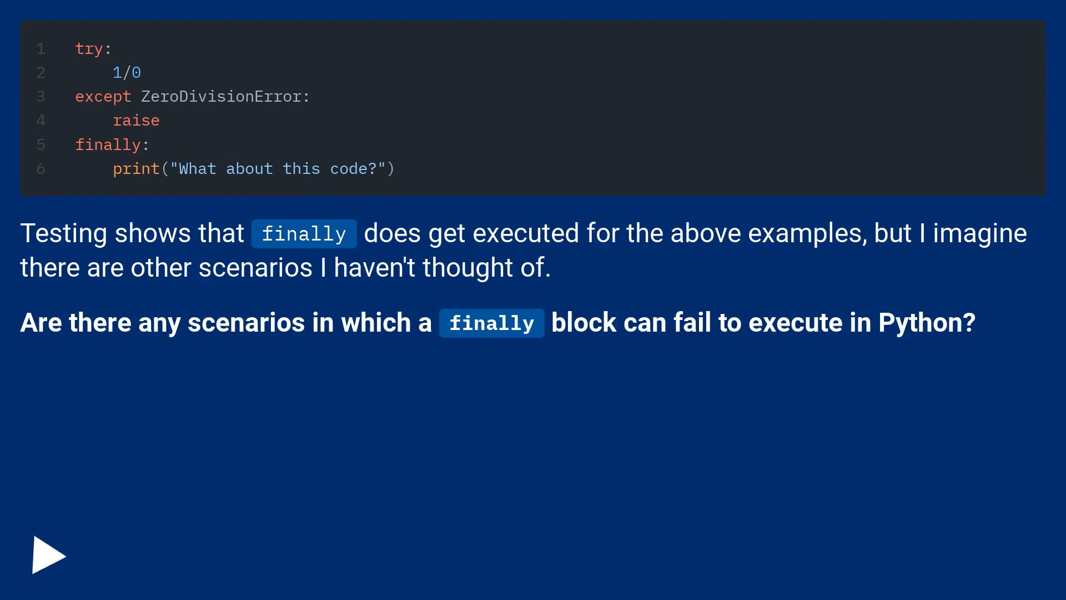
left_click(49, 554)
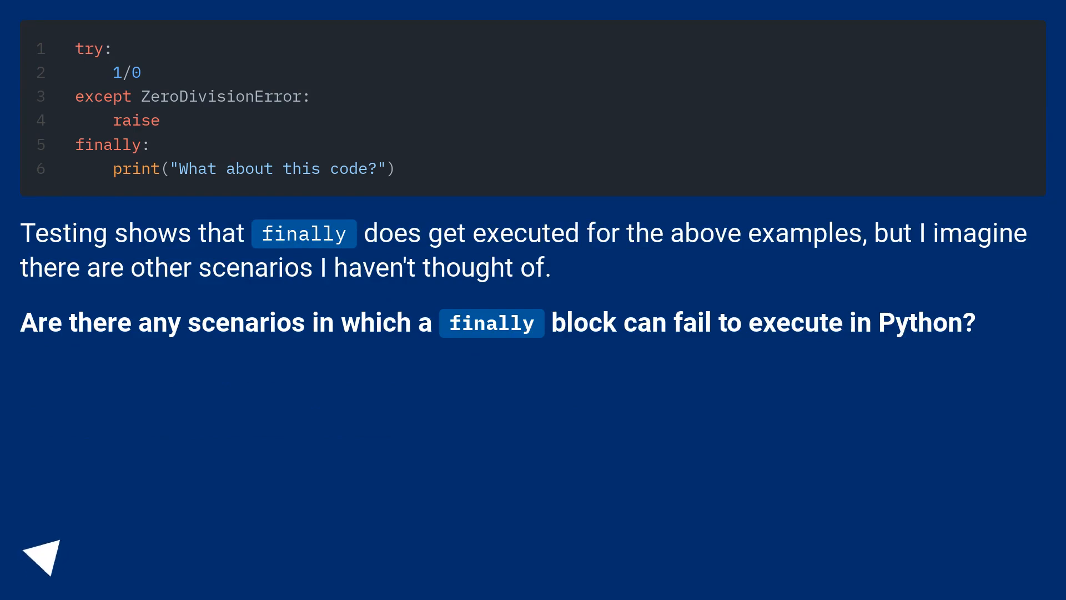
left_click(42, 553)
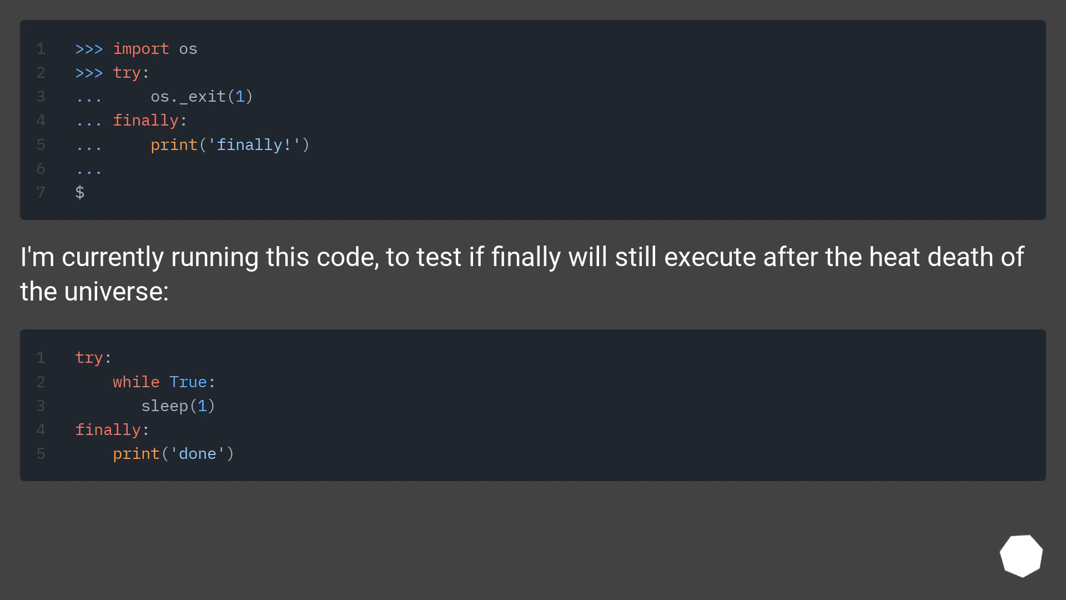
scroll("down", 3)
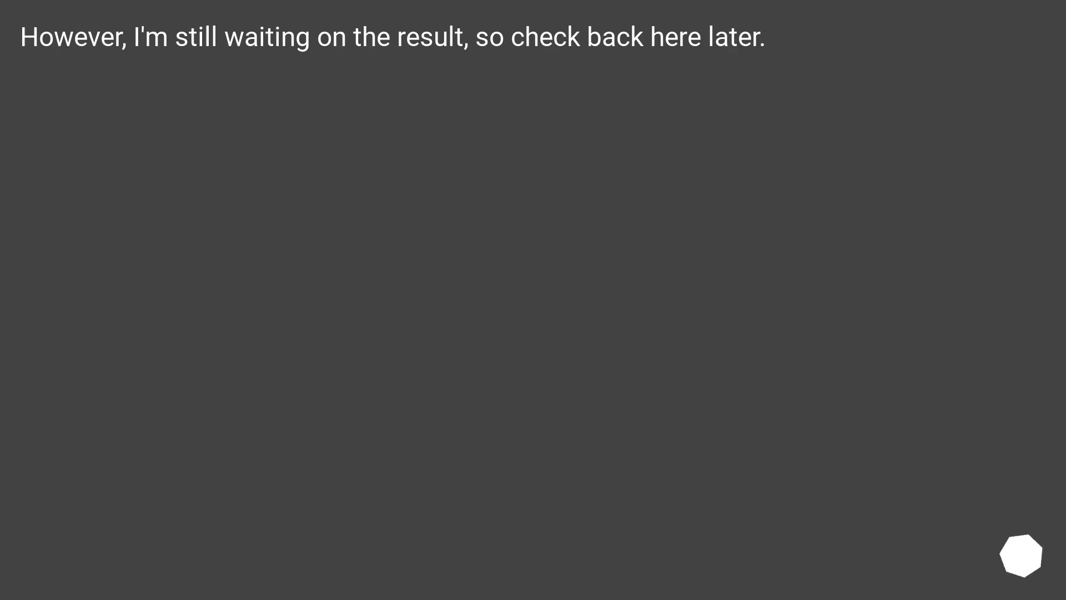